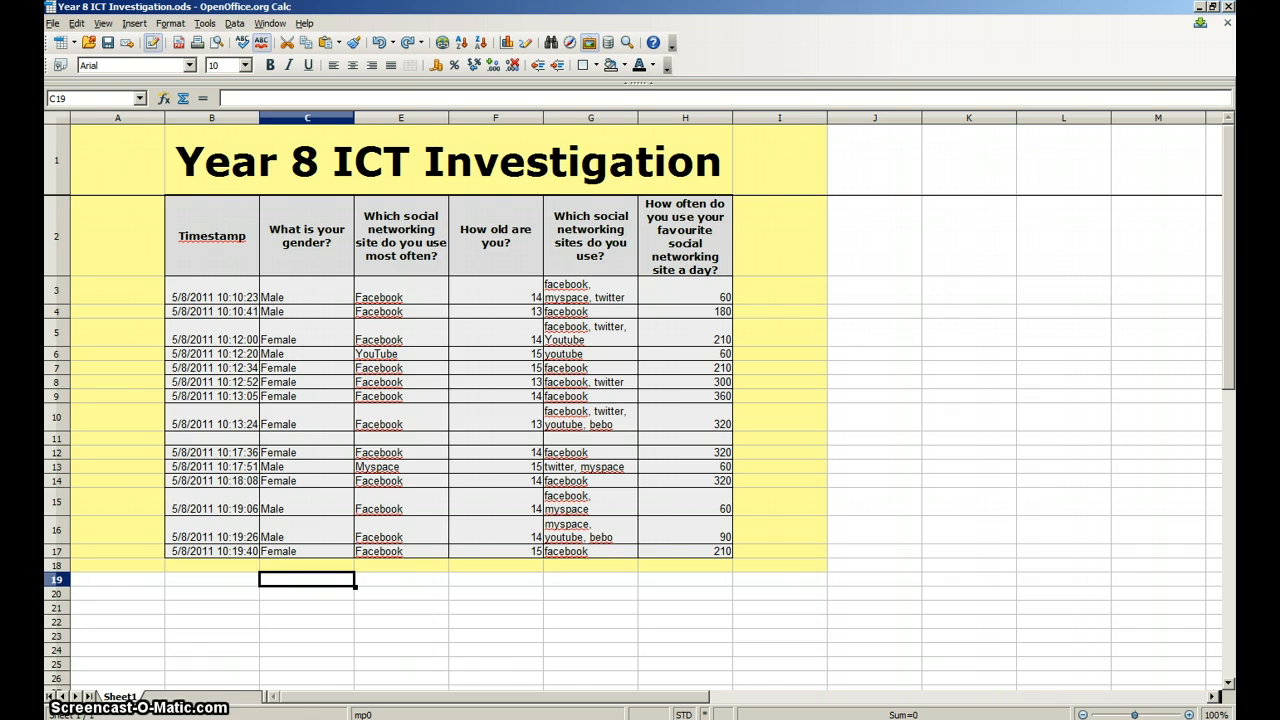
{"action": "mouse_move", "coordinate": [296, 296]}
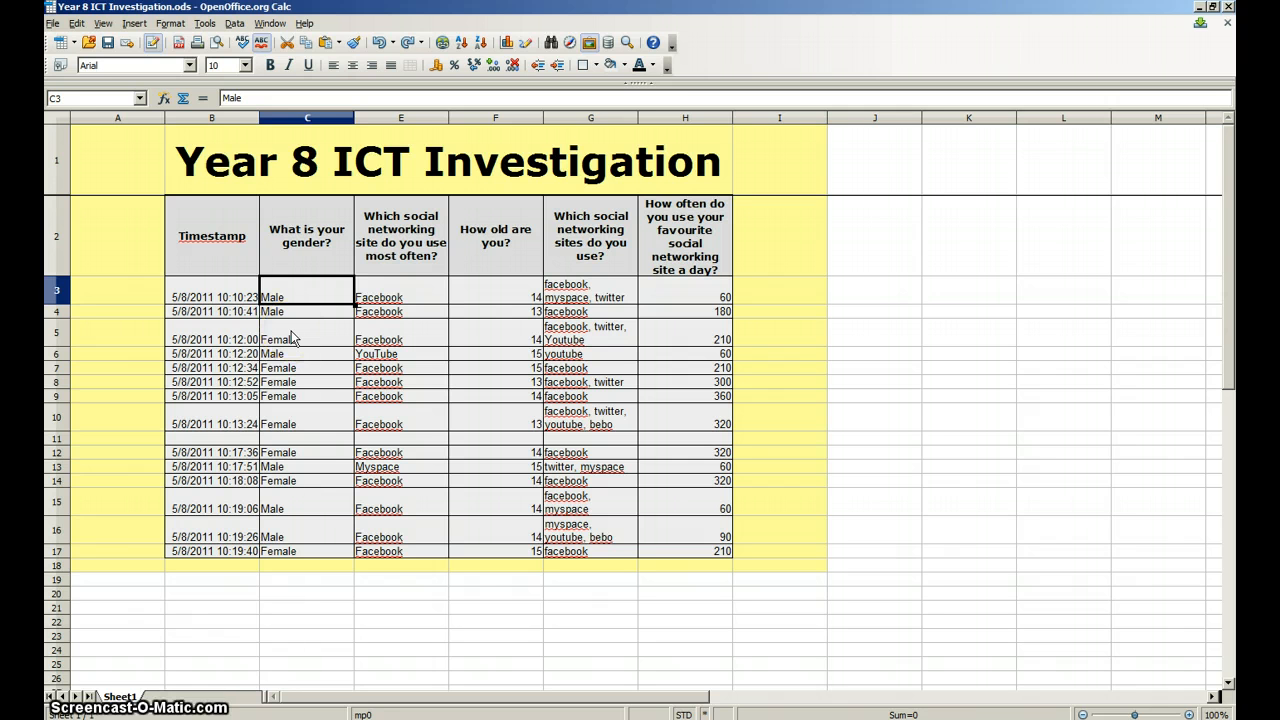
Step: Select the gender answers C3:C17 and start conditional formatting for them
{"action": "left_click", "coordinate": [308, 332]}
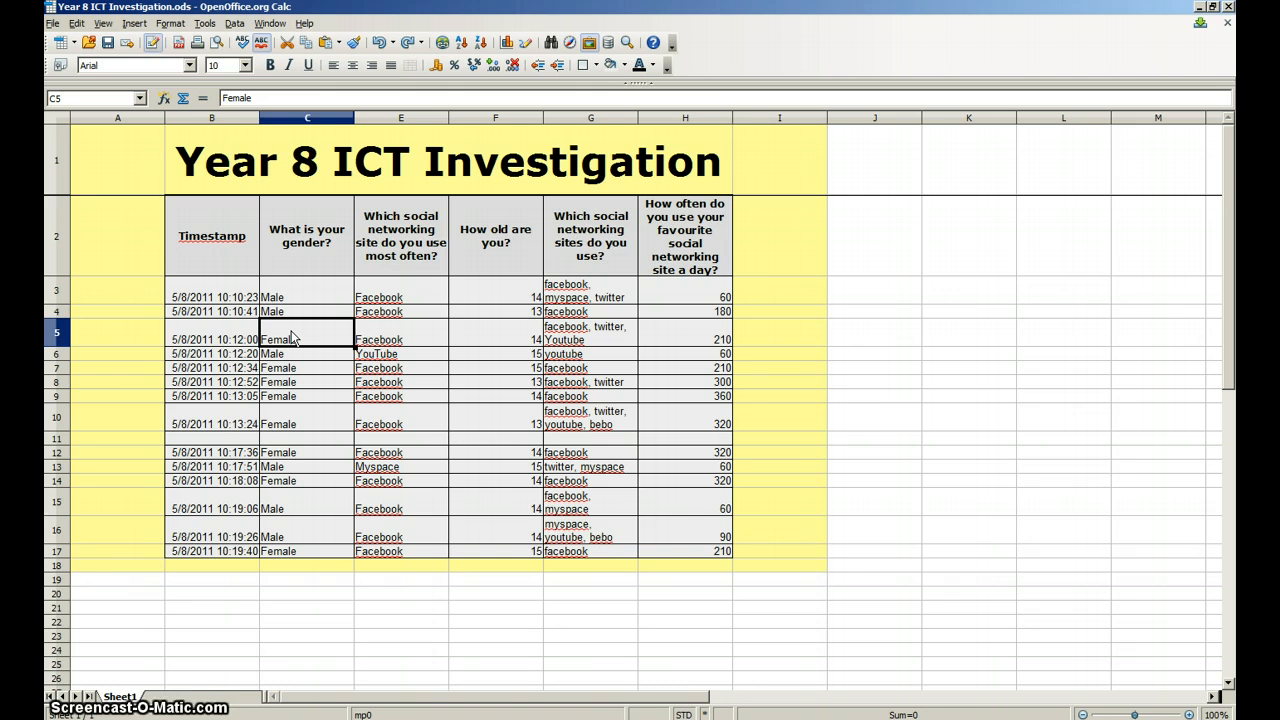
{"action": "mouse_move", "coordinate": [56, 588]}
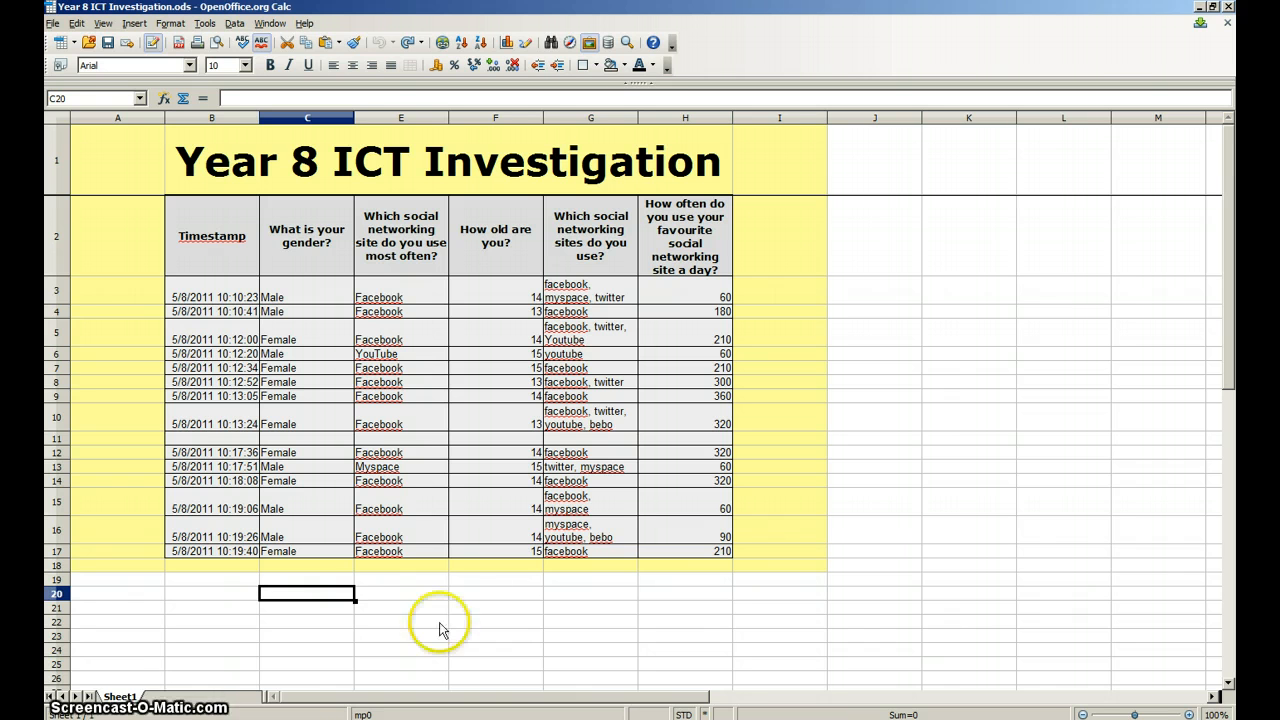
{"action": "left_click", "coordinate": [308, 296]}
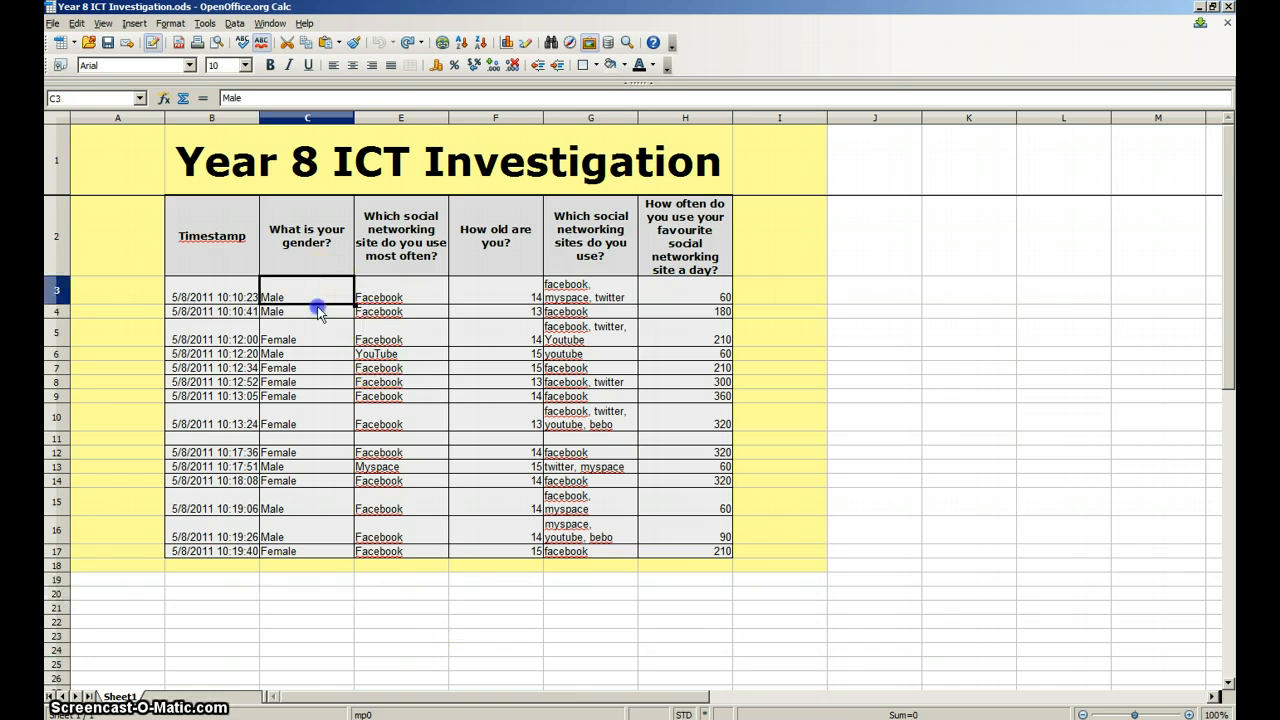
{"action": "left_click_drag", "start_coordinate": [318, 304], "coordinate": [320, 552]}
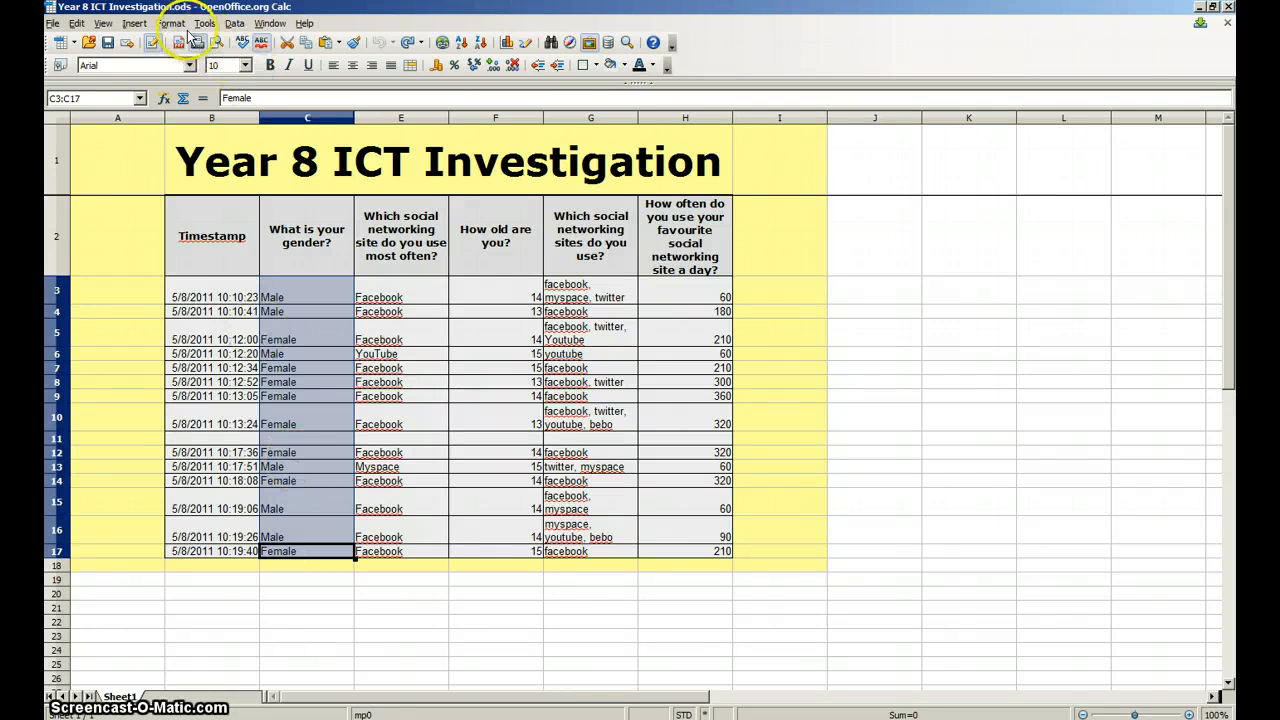
{"action": "left_click", "coordinate": [170, 24]}
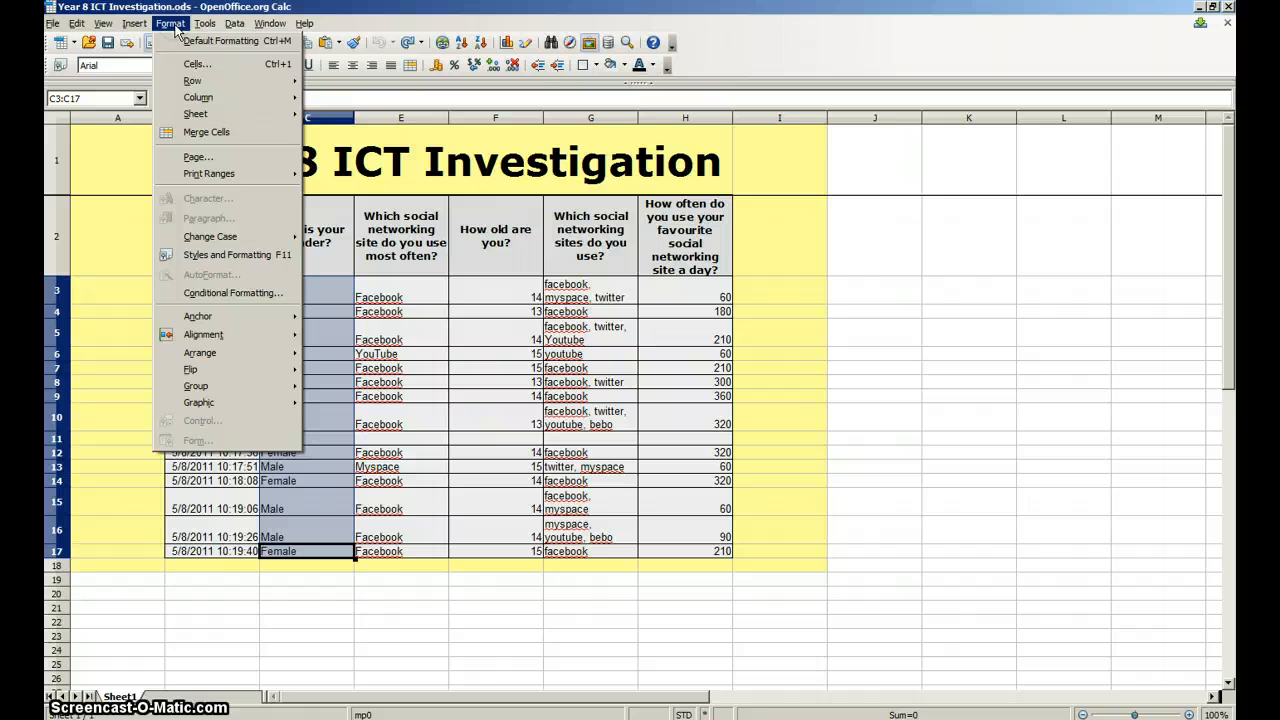
{"action": "mouse_move", "coordinate": [232, 292]}
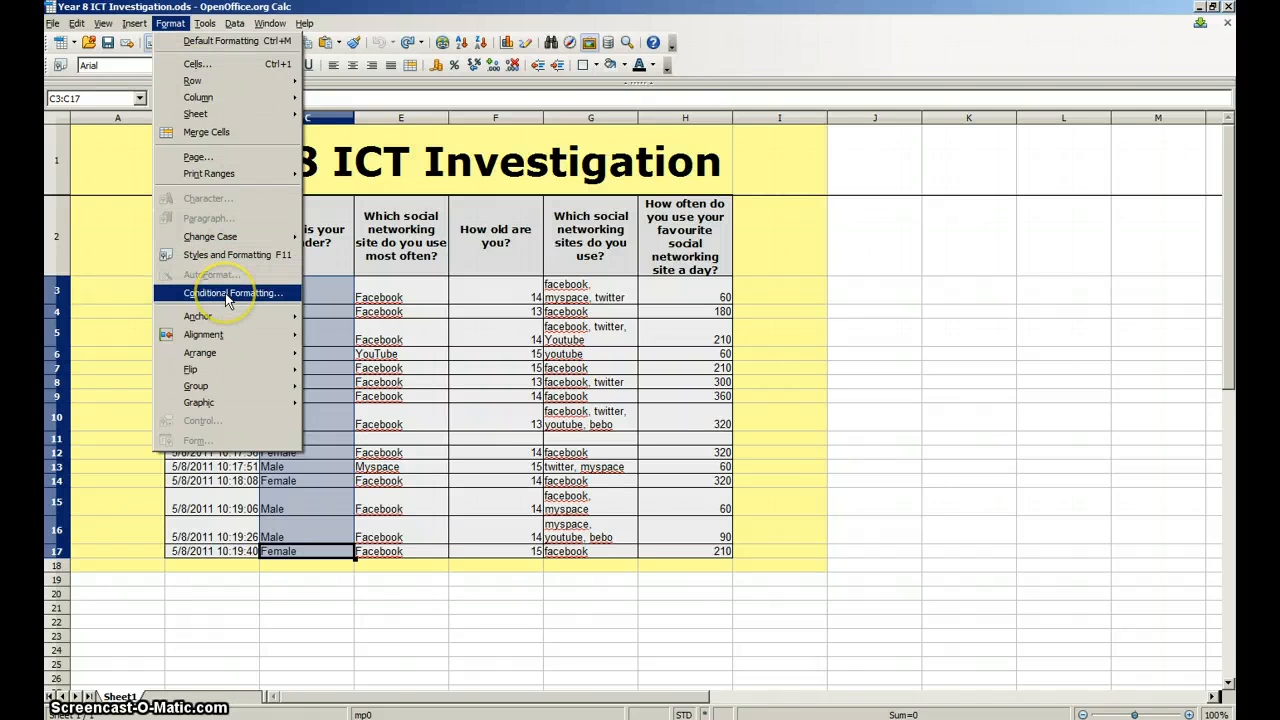
{"action": "left_click", "coordinate": [232, 292]}
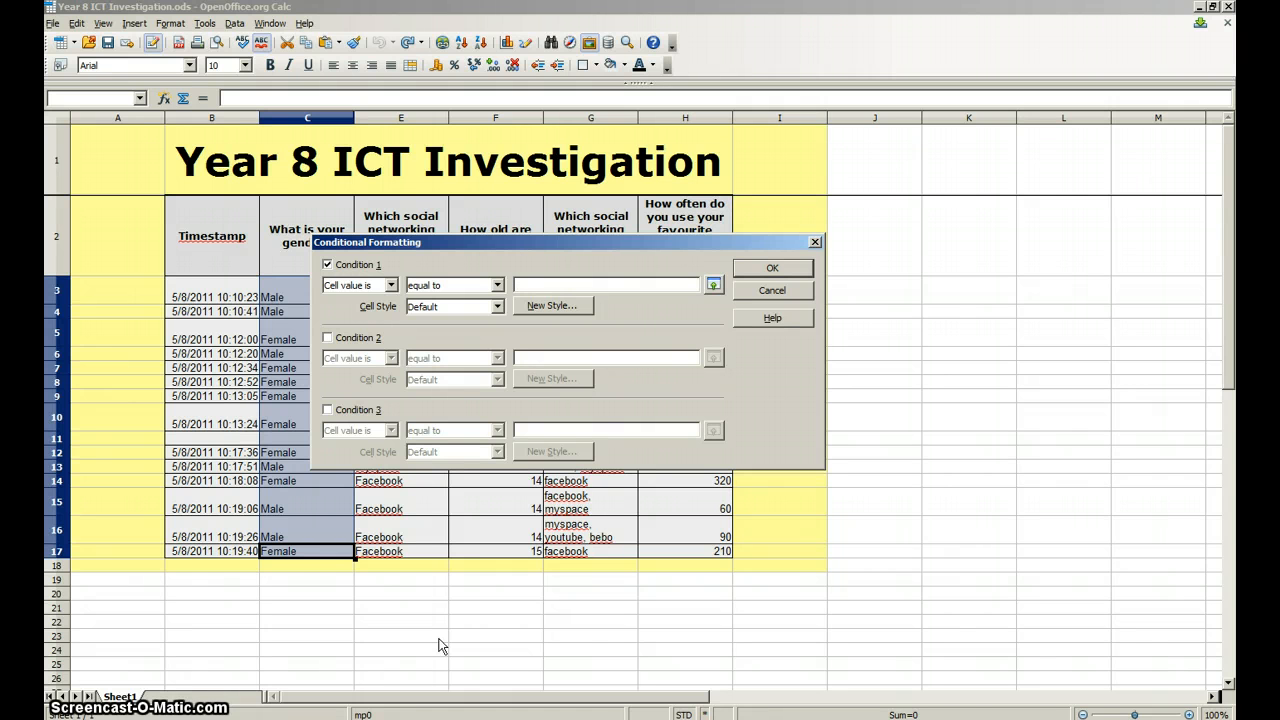
Step: Make Condition 1 match cell values equal to "Male"
{"action": "left_click", "coordinate": [604, 284]}
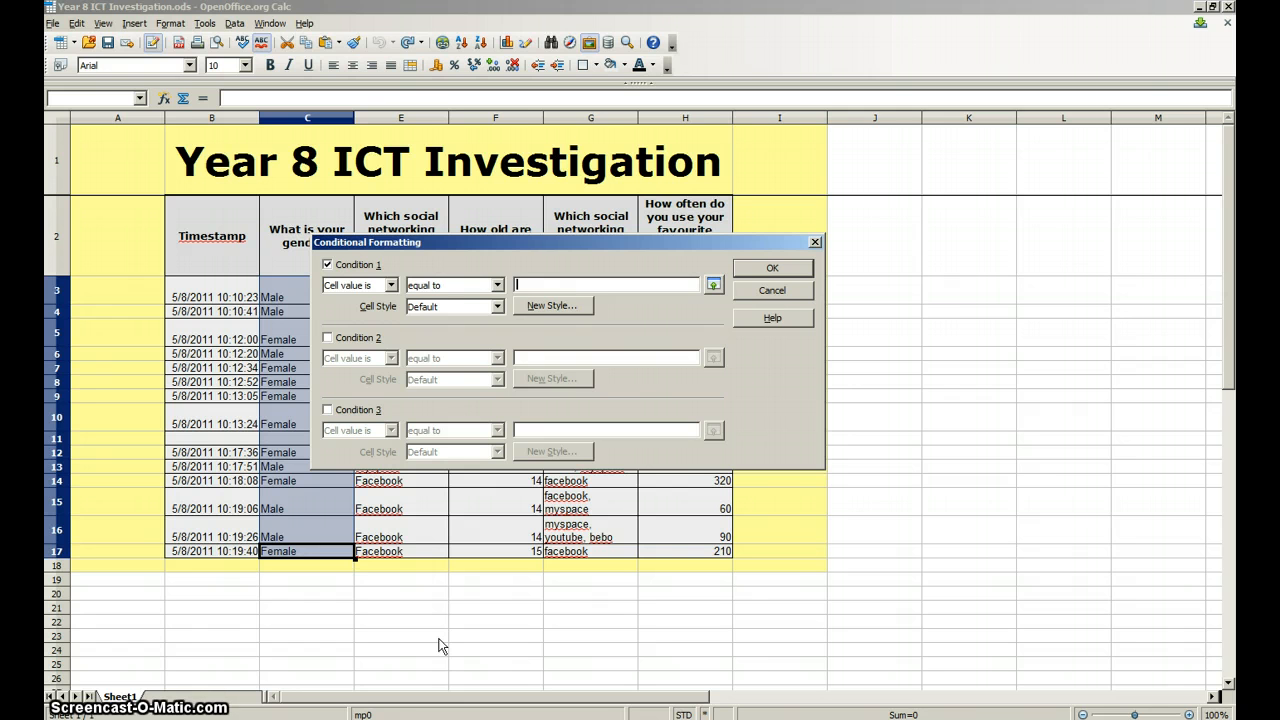
{"action": "type", "text": "\"Male"}
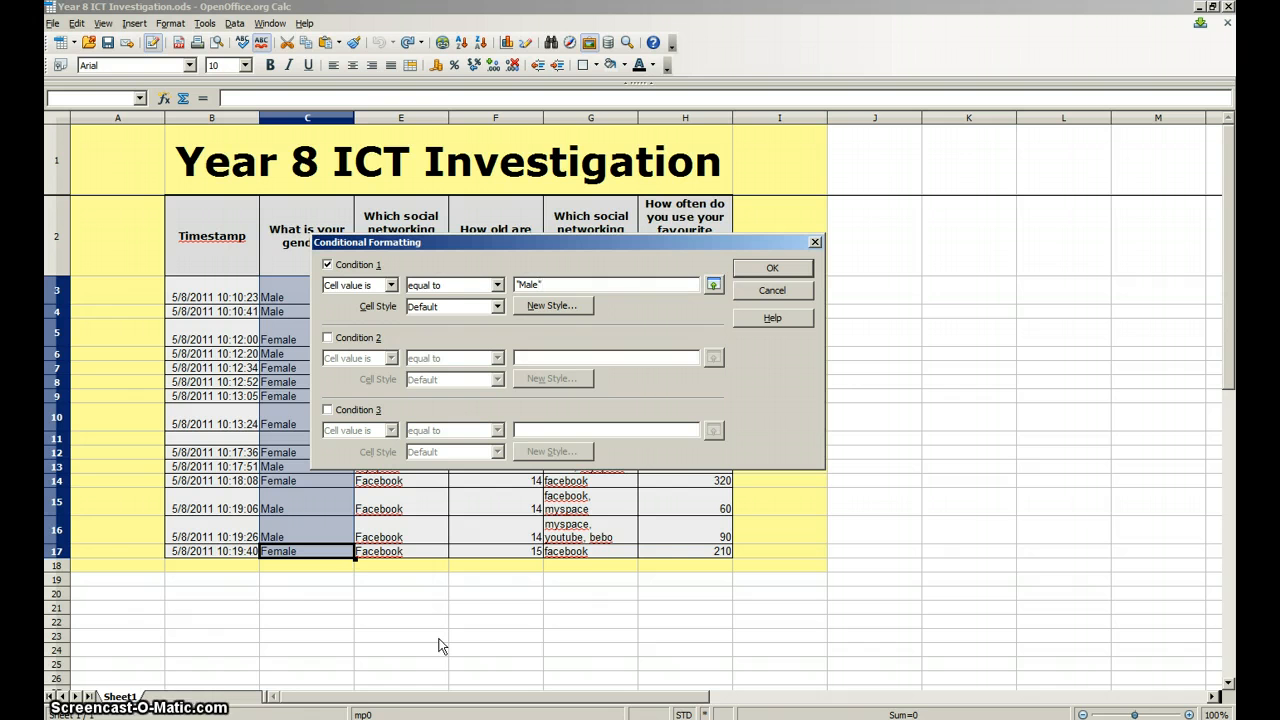
{"action": "mouse_move", "coordinate": [560, 306]}
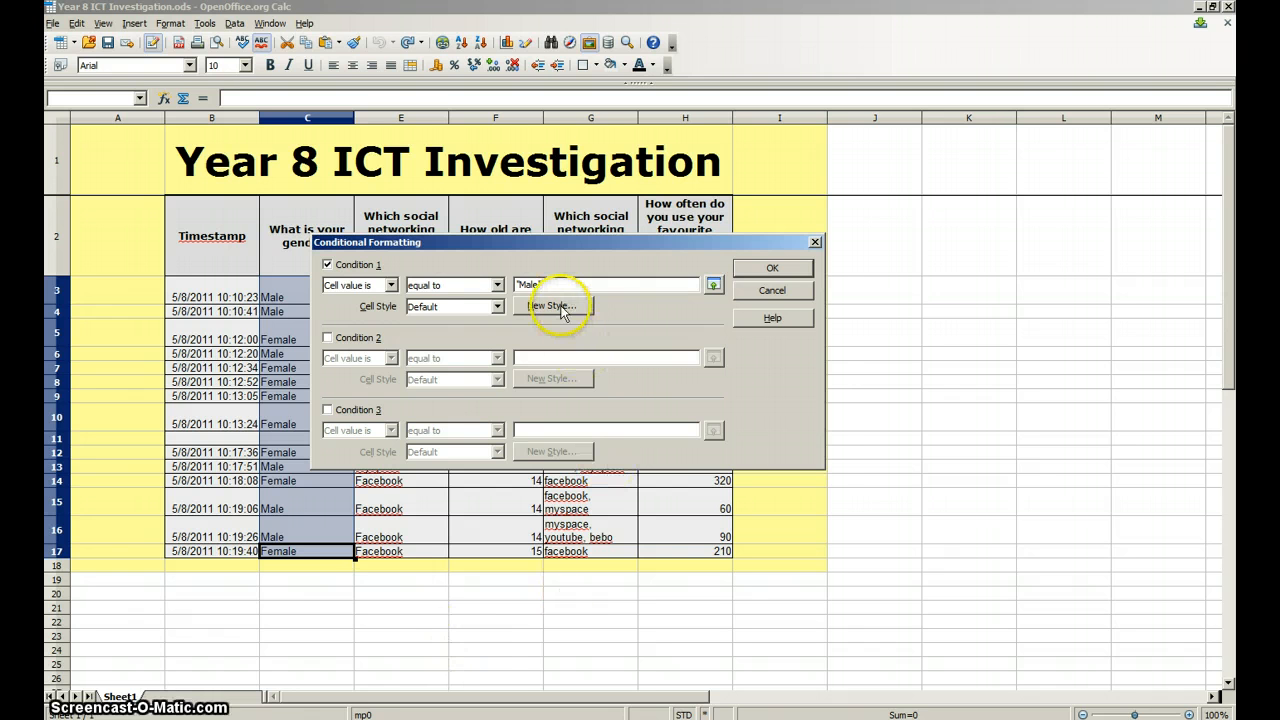
Step: Create a 'Male' cell style with dark blue background and white text for Condition 1
{"action": "left_click", "coordinate": [552, 304]}
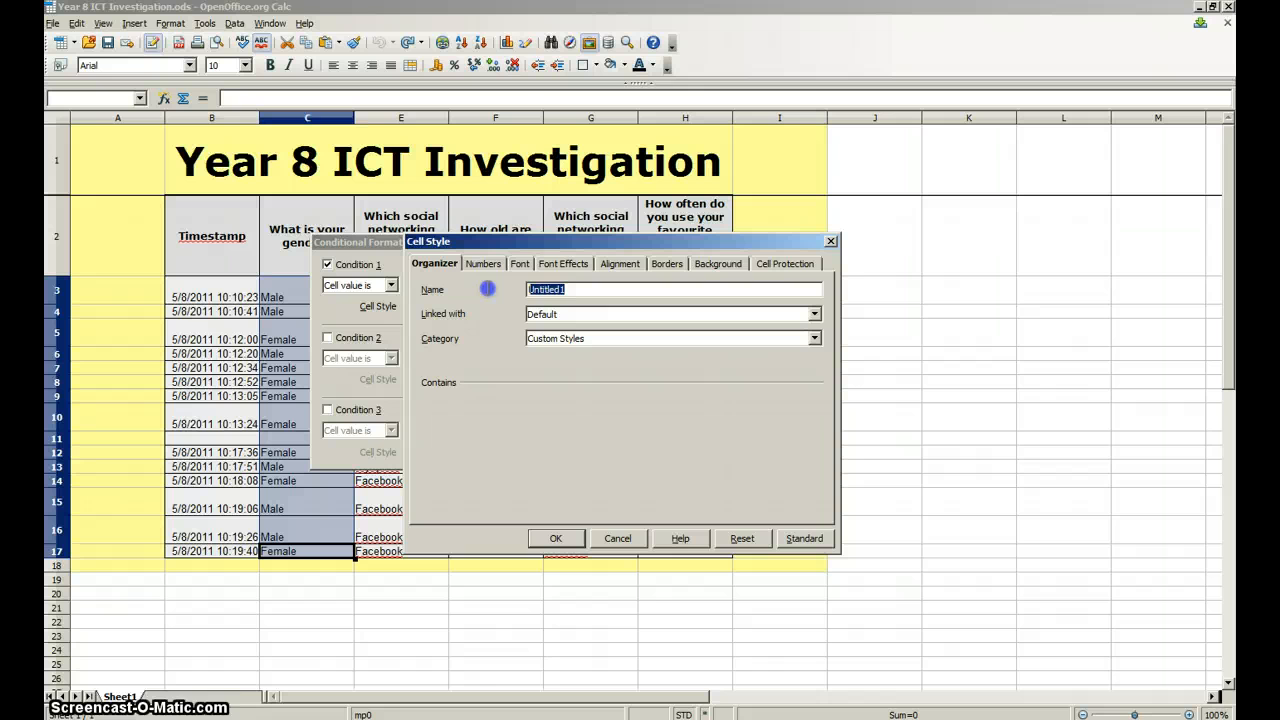
{"action": "type", "text": "Male"}
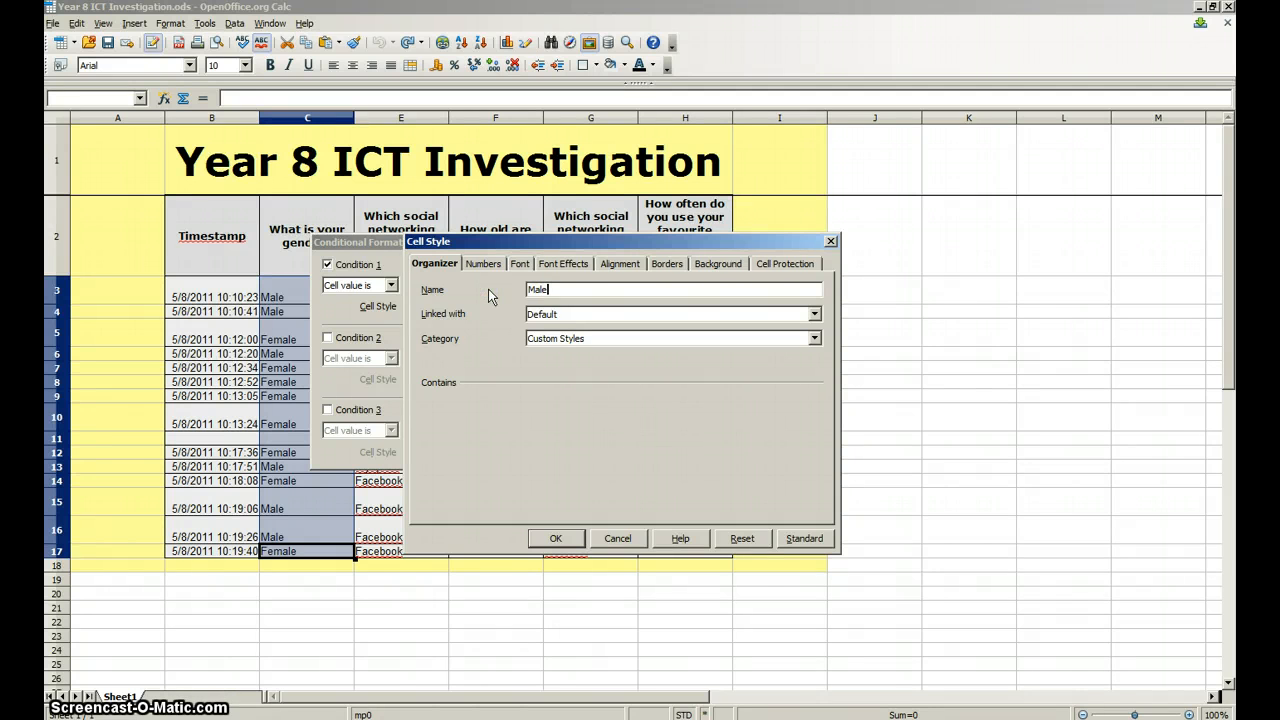
{"action": "left_click", "coordinate": [716, 264]}
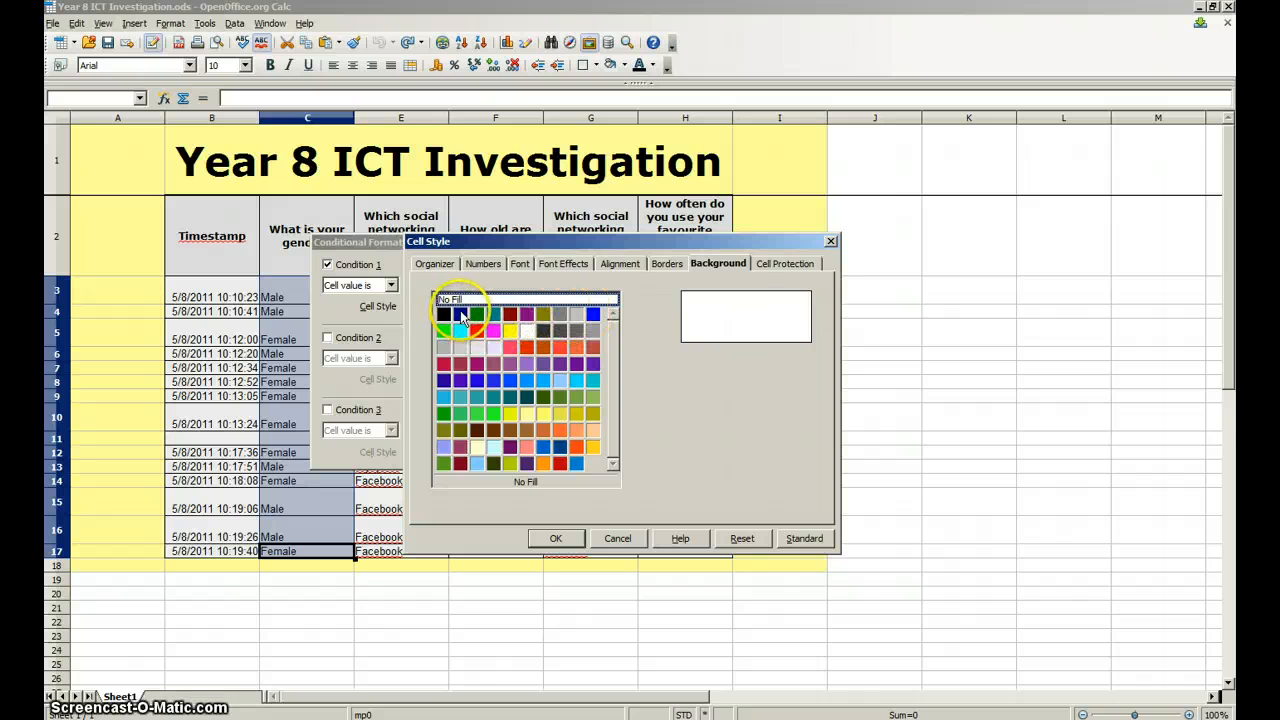
{"action": "left_click", "coordinate": [564, 264]}
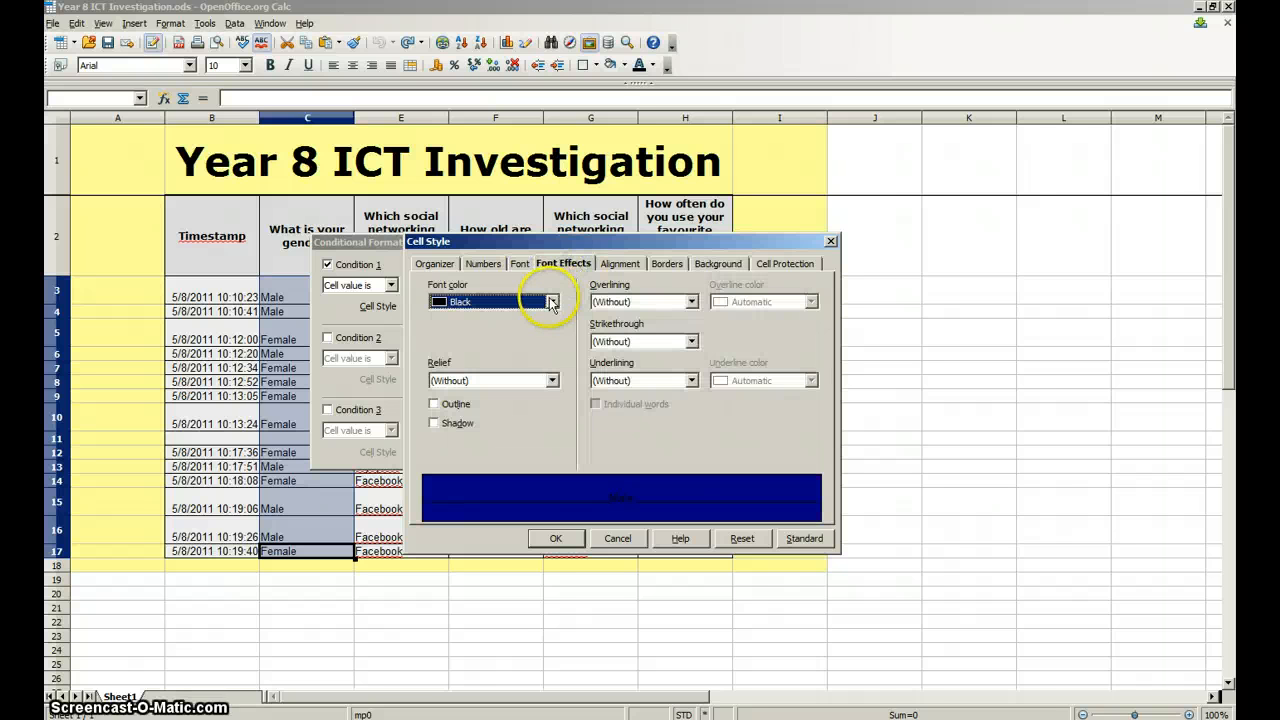
{"action": "left_click", "coordinate": [552, 302]}
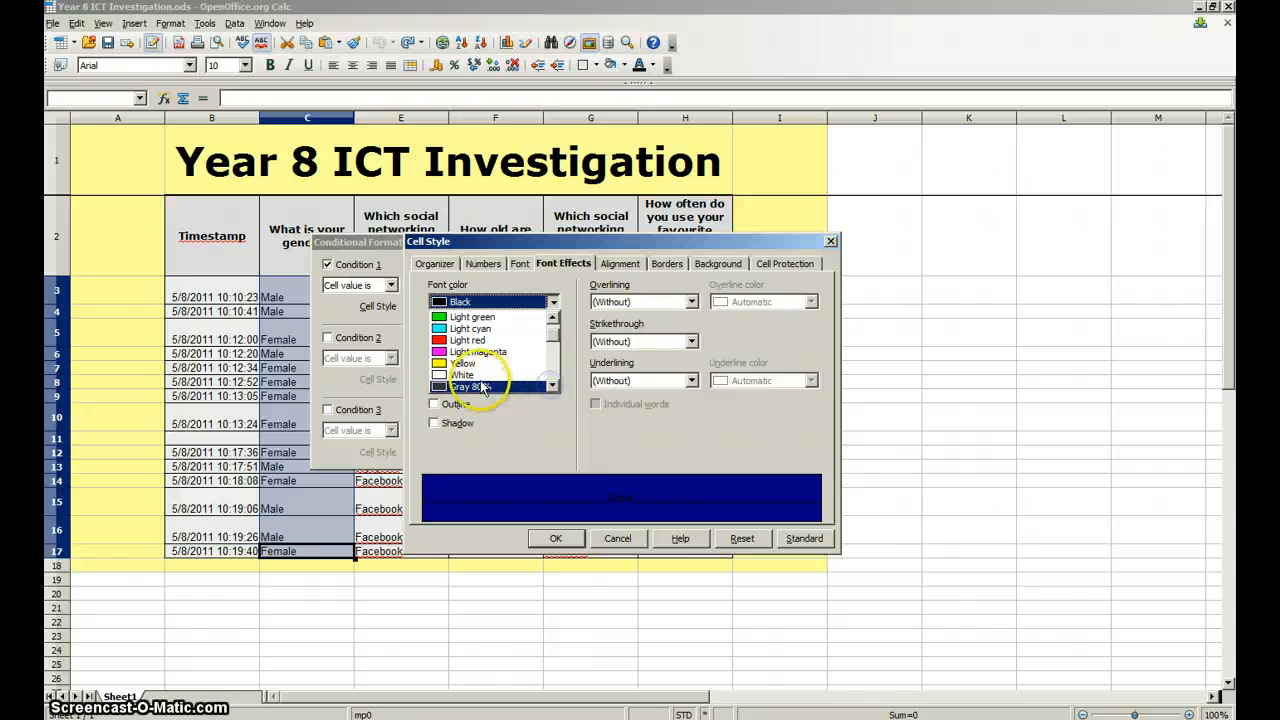
{"action": "left_click", "coordinate": [462, 376]}
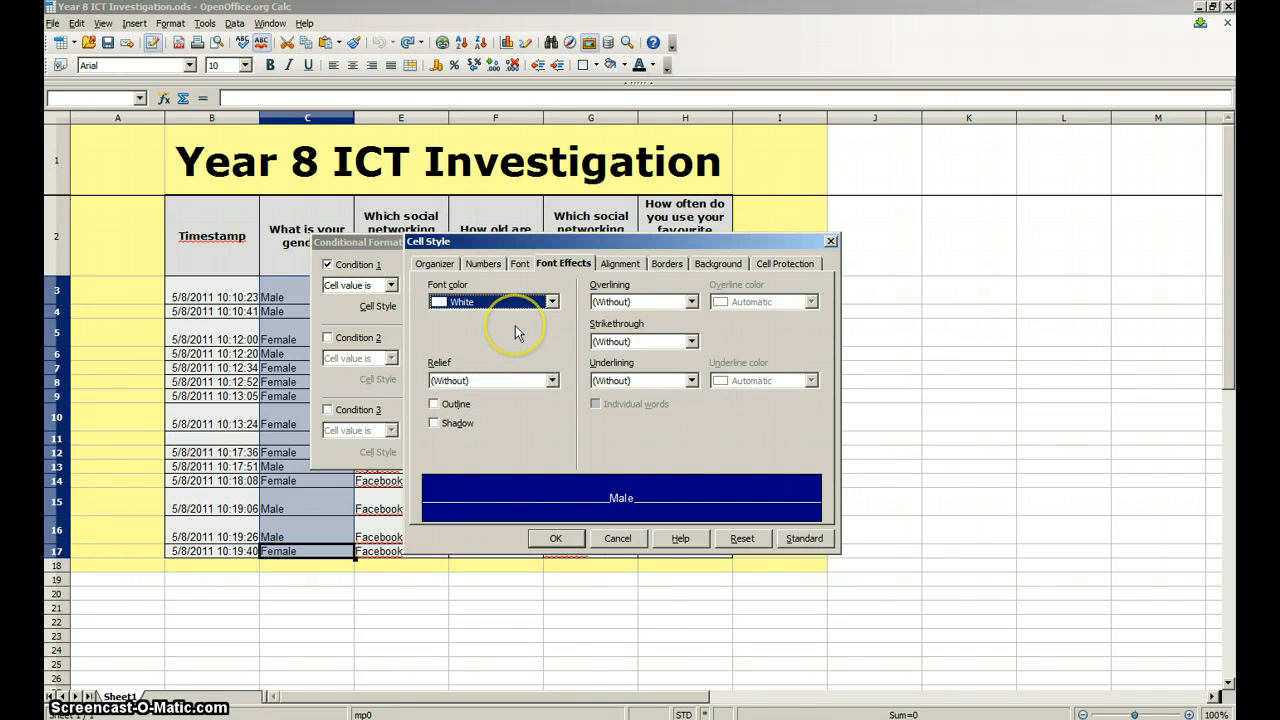
{"action": "mouse_move", "coordinate": [578, 412]}
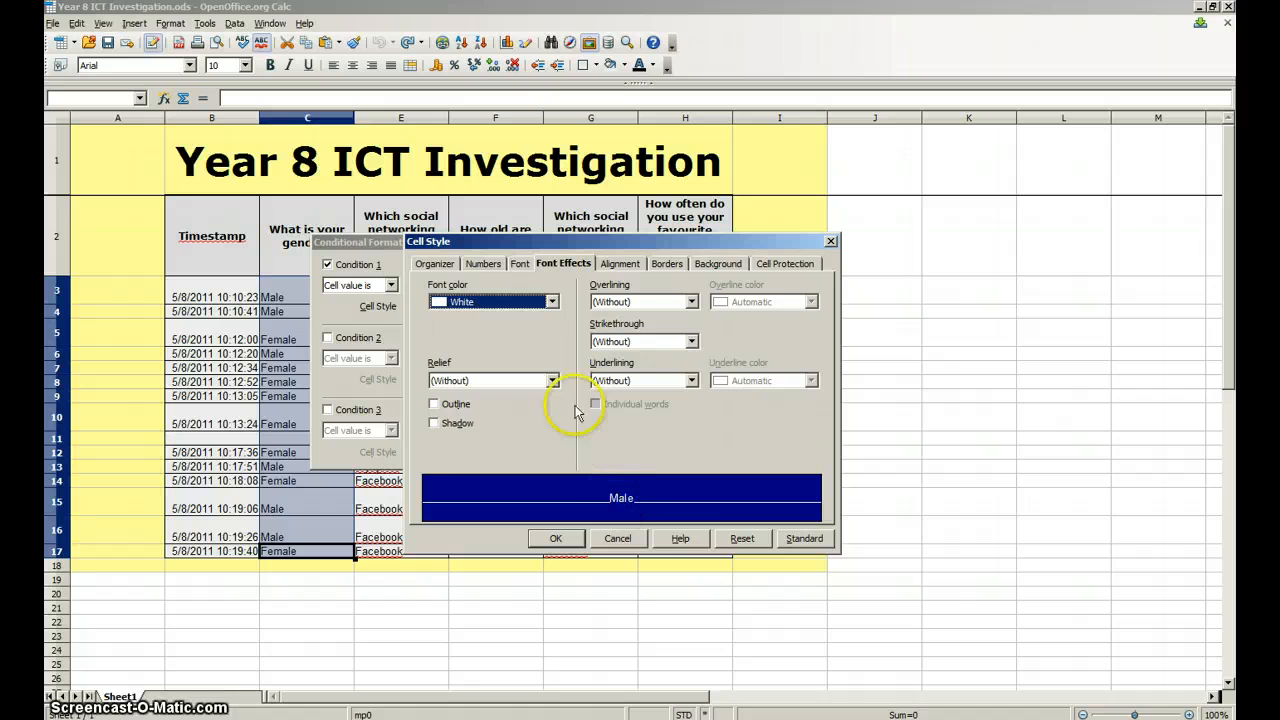
{"action": "left_click", "coordinate": [556, 538]}
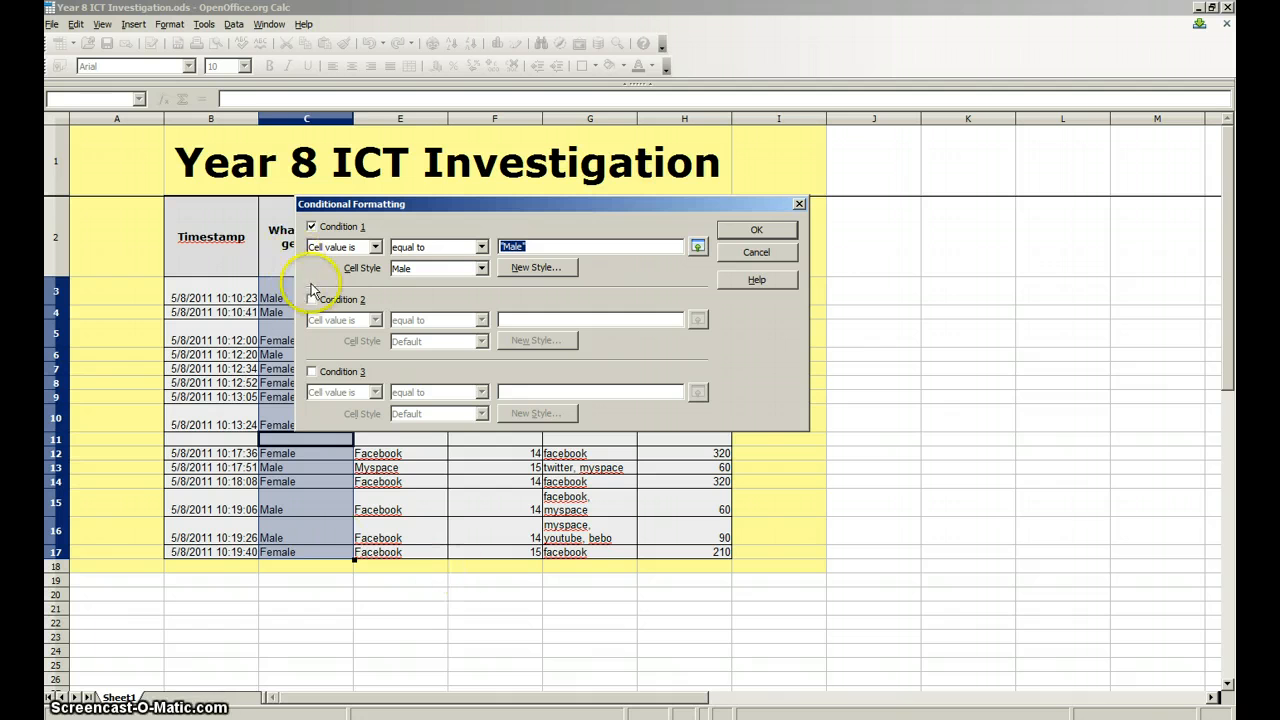
Step: Enable Condition 2 matching "Female" and start a new cell style for it
{"action": "left_click", "coordinate": [312, 300]}
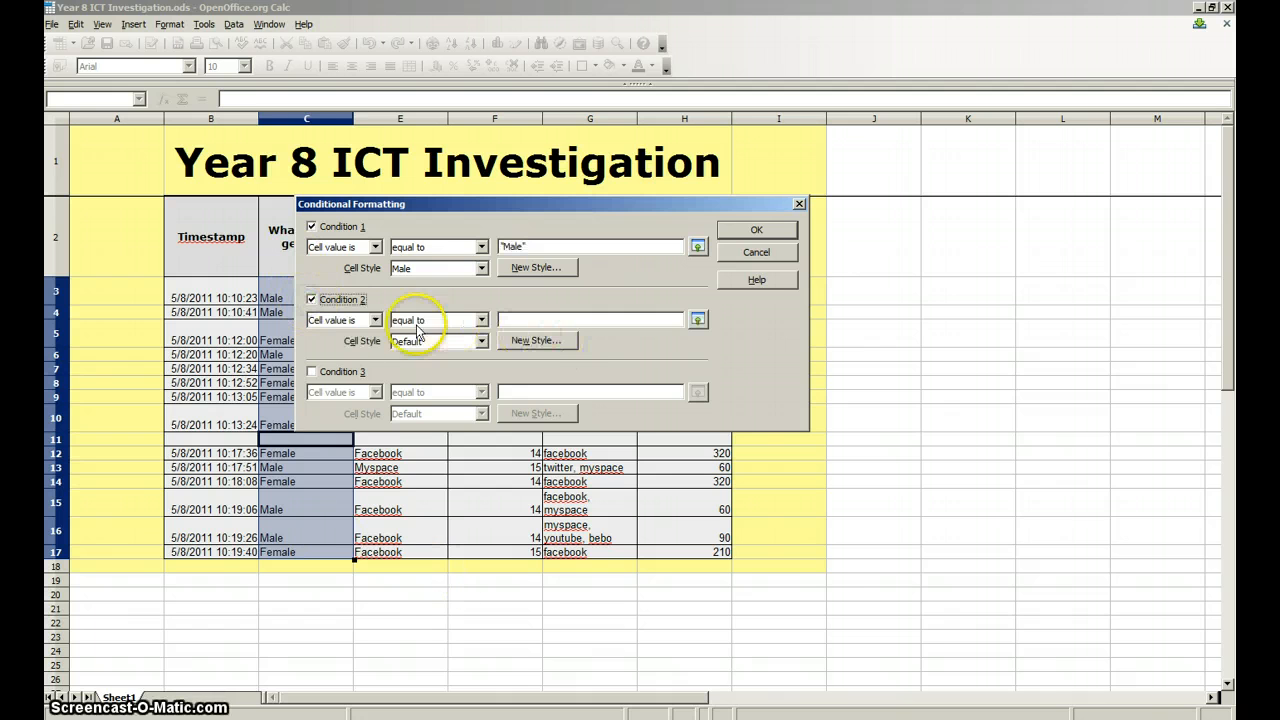
{"action": "left_click", "coordinate": [590, 320]}
{"action": "type", "text": "\""}
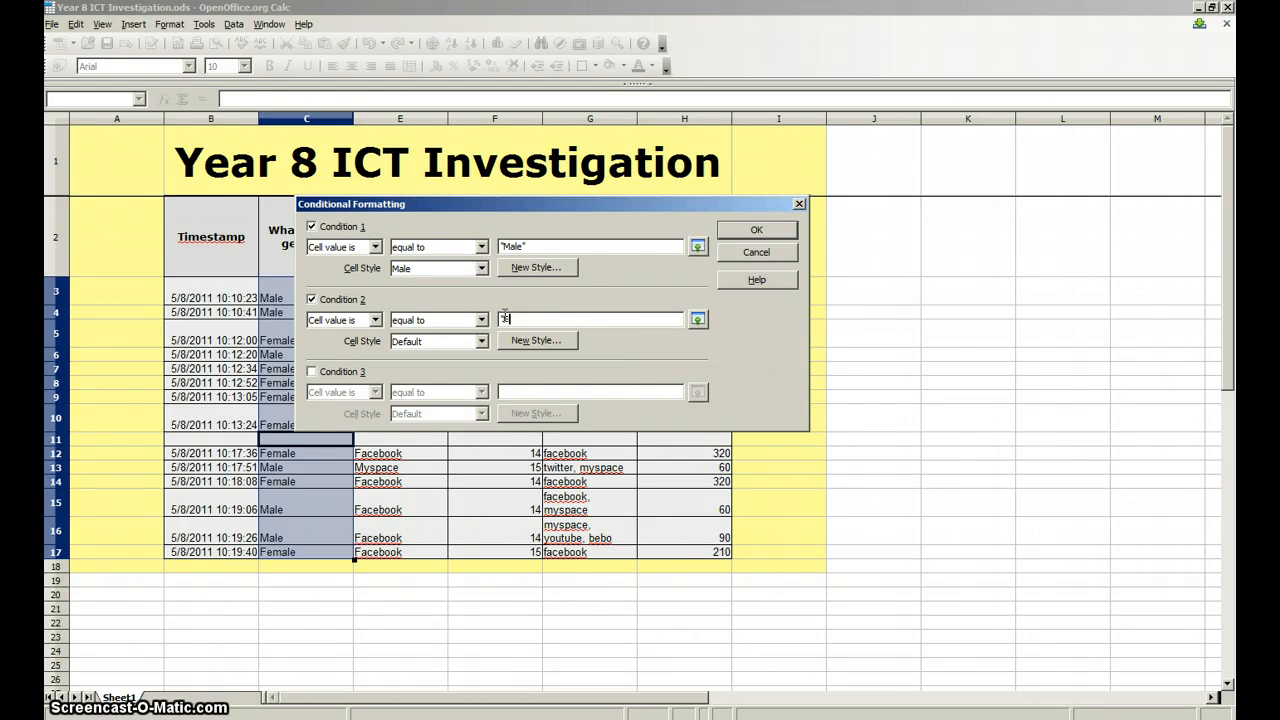
{"action": "type", "text": "emale\""}
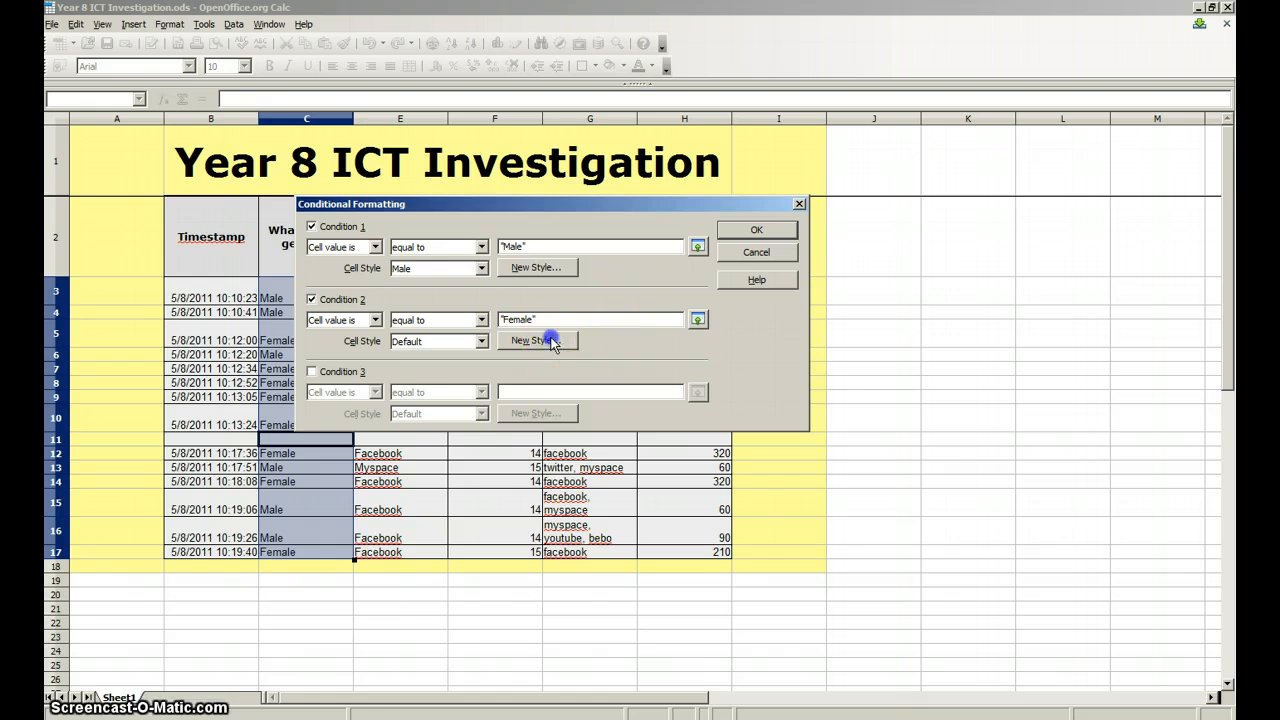
{"action": "left_click", "coordinate": [536, 340]}
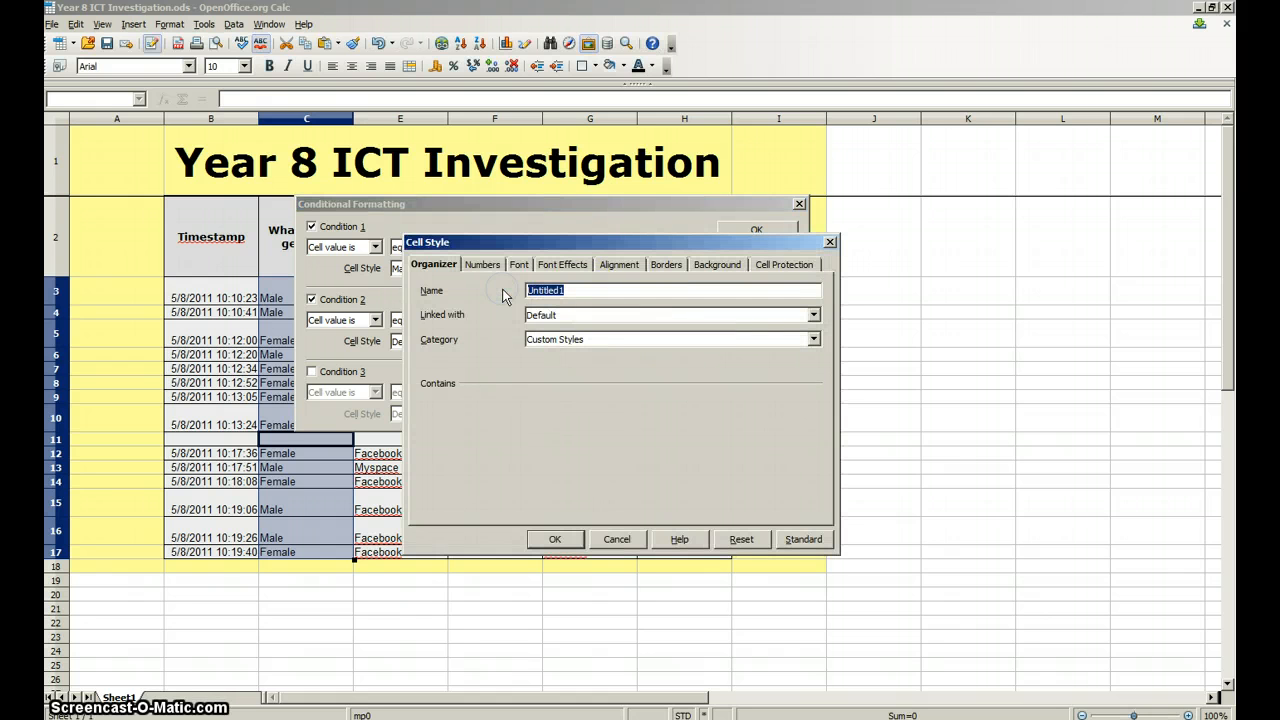
Step: Create a 'Female' cell style with a salmon background for Condition 2
{"action": "type", "text": "Female"}
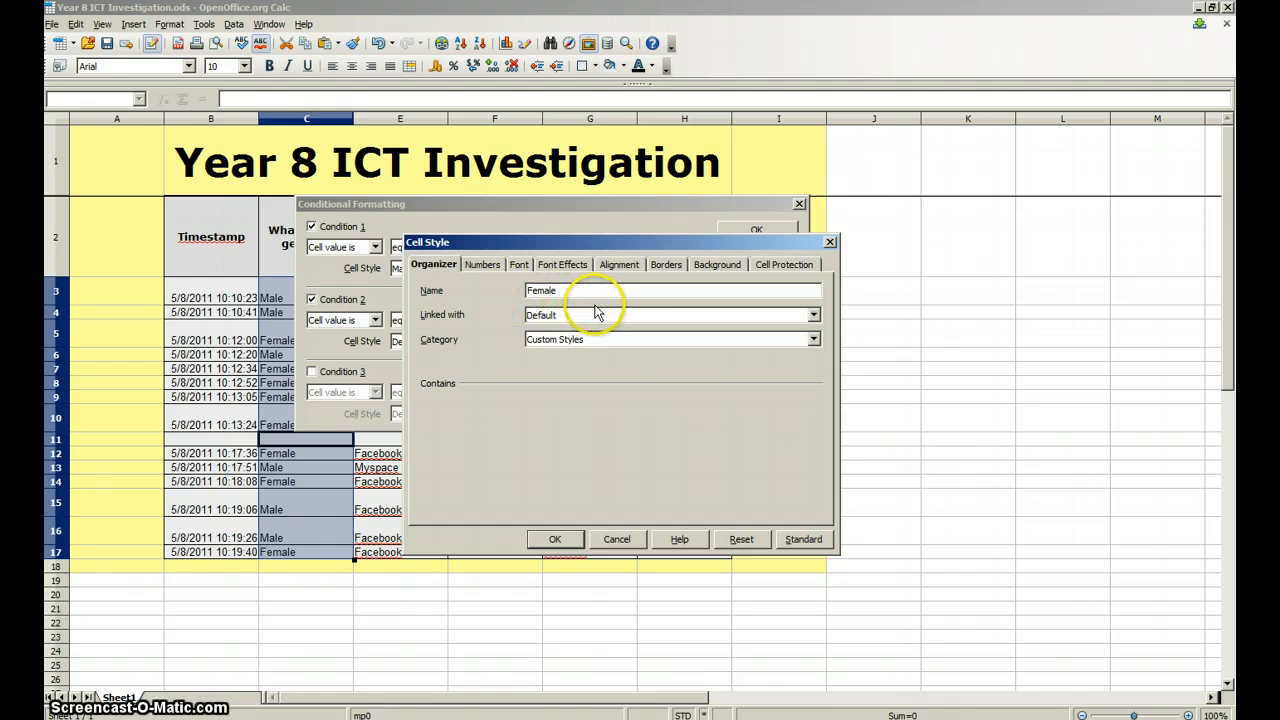
{"action": "left_click", "coordinate": [716, 264]}
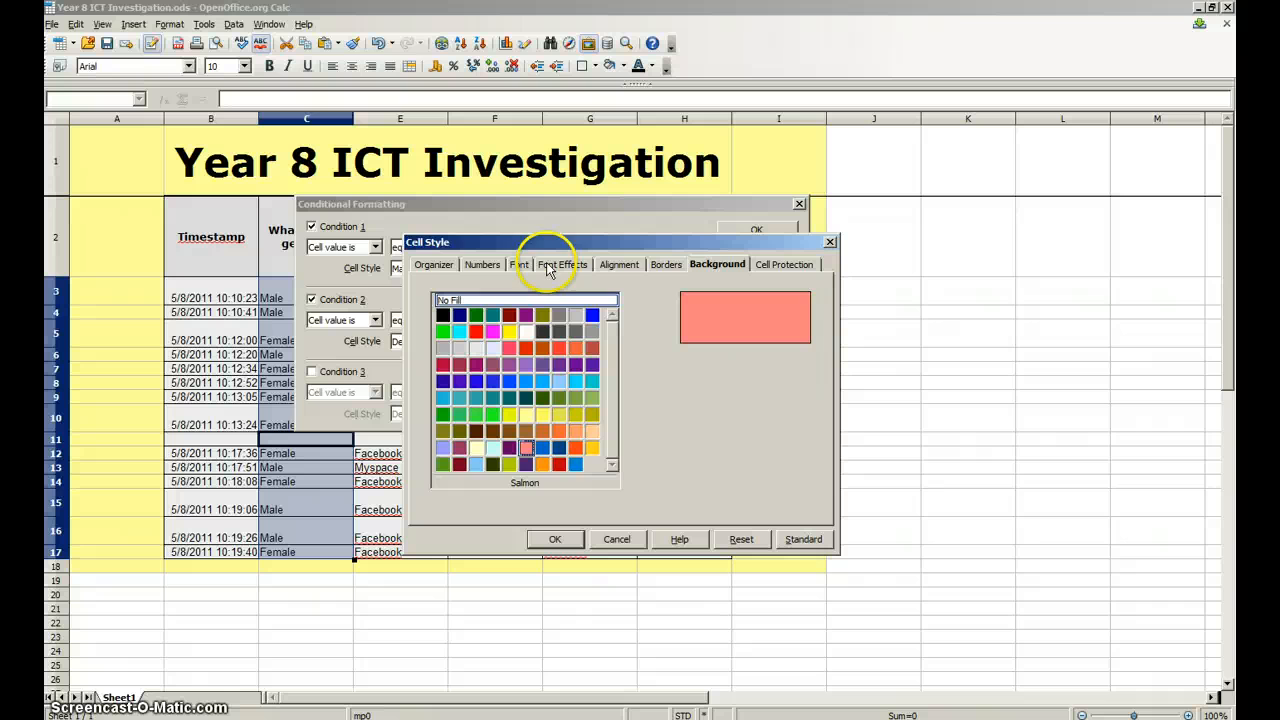
{"action": "left_click", "coordinate": [560, 264]}
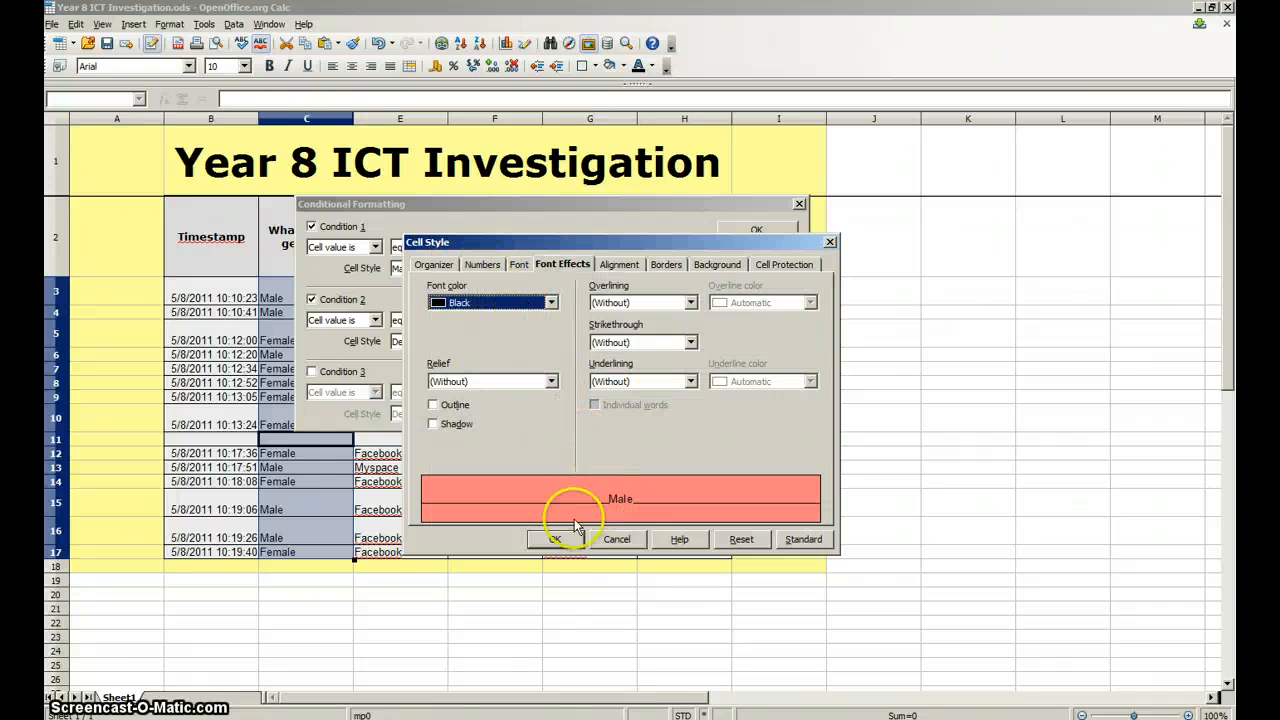
{"action": "left_click", "coordinate": [556, 540]}
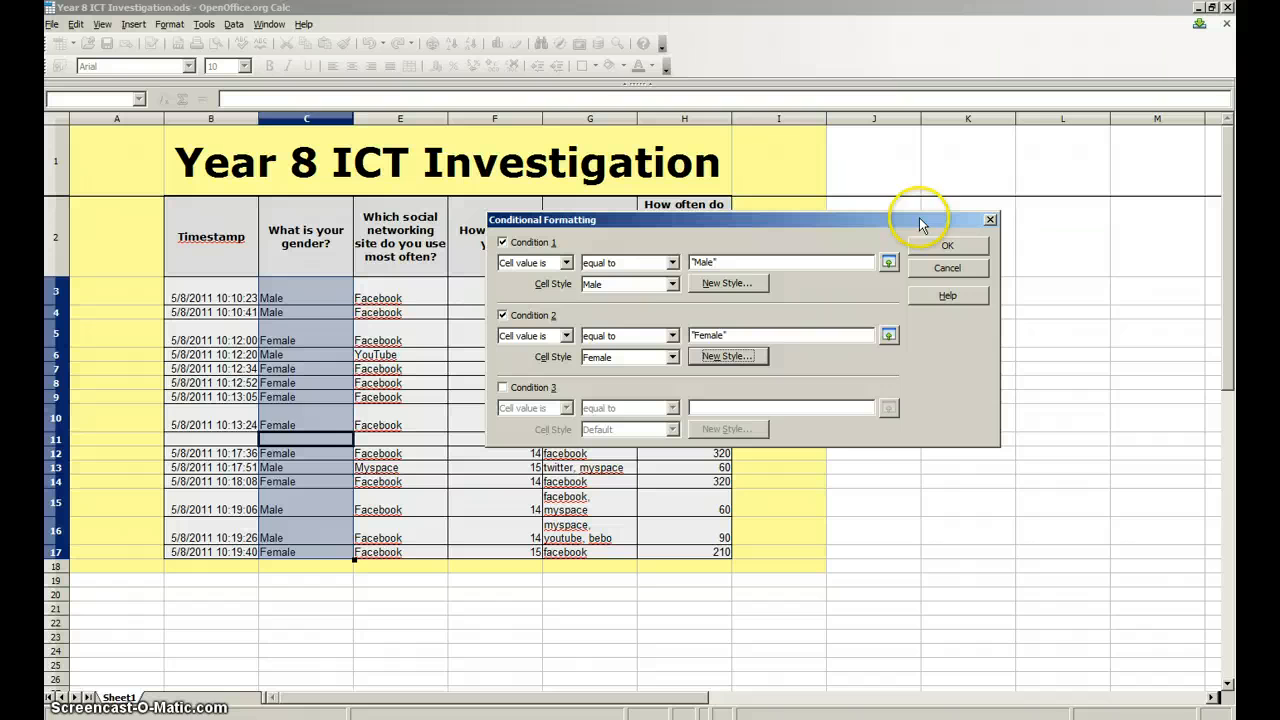
{"action": "mouse_move", "coordinate": [304, 538]}
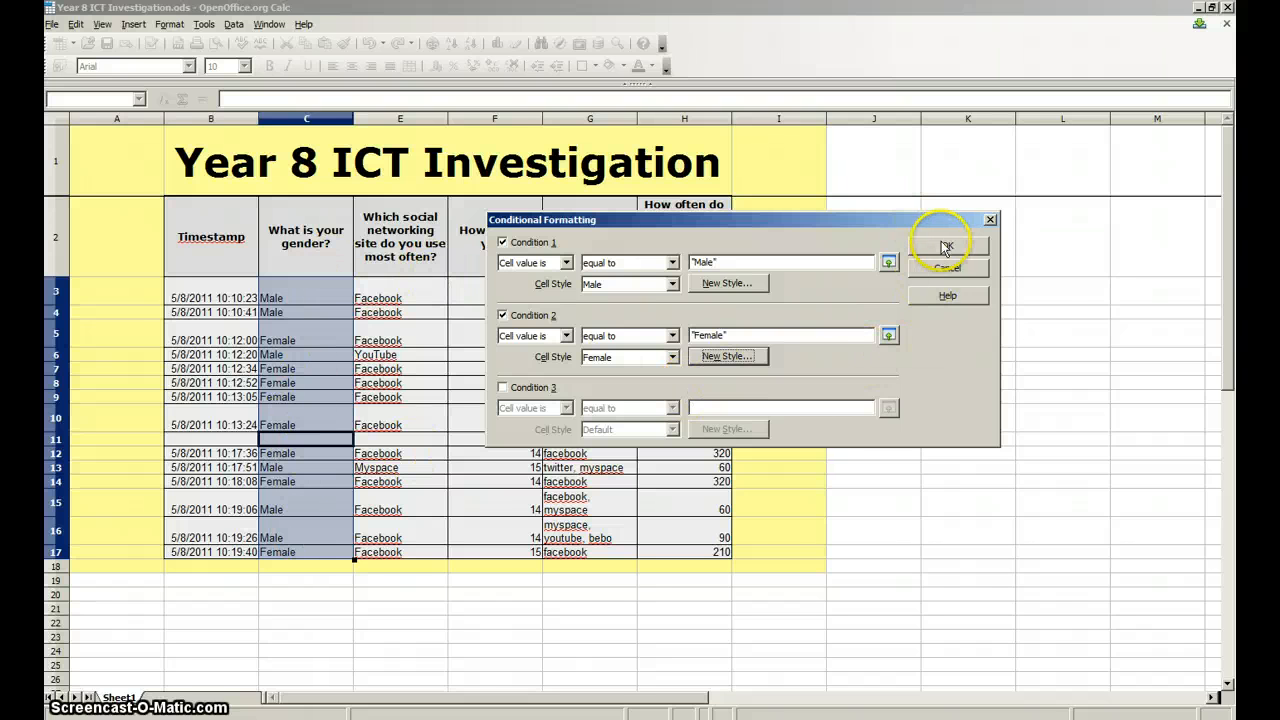
Step: Confirm so Male cells turn dark blue with white text and Female cells salmon
{"action": "left_click", "coordinate": [944, 248]}
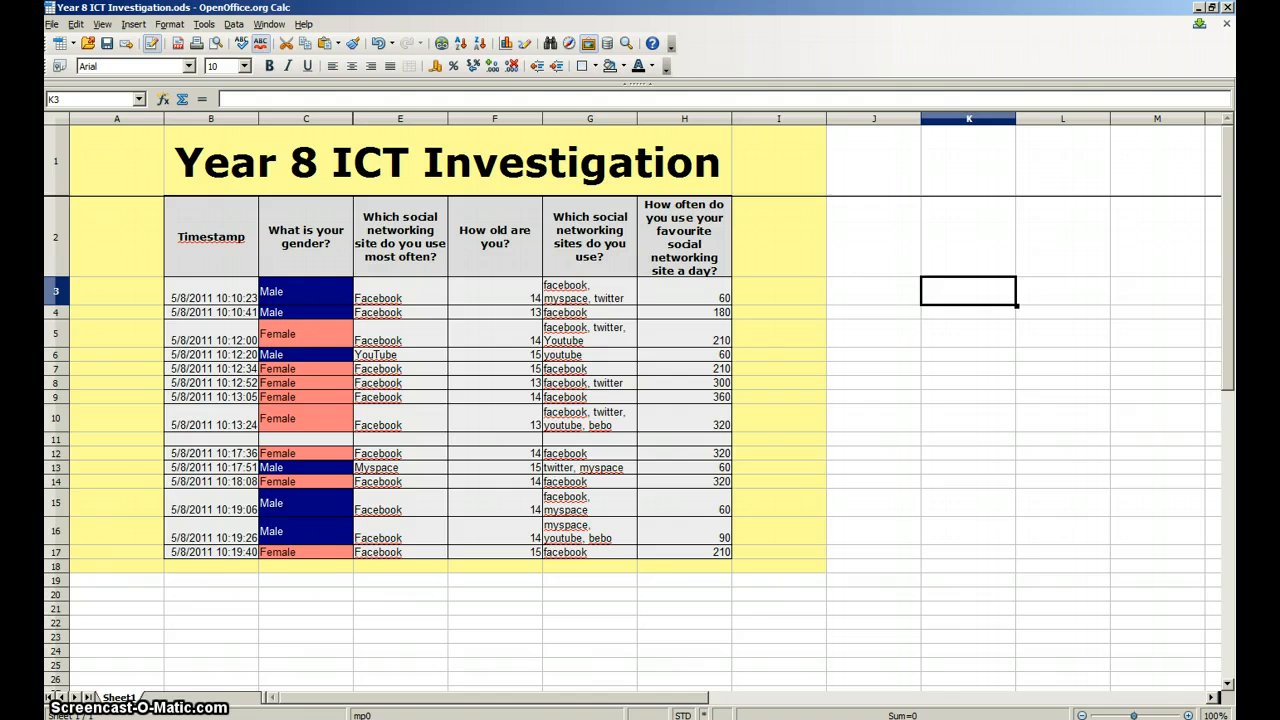
{"action": "mouse_move", "coordinate": [304, 310]}
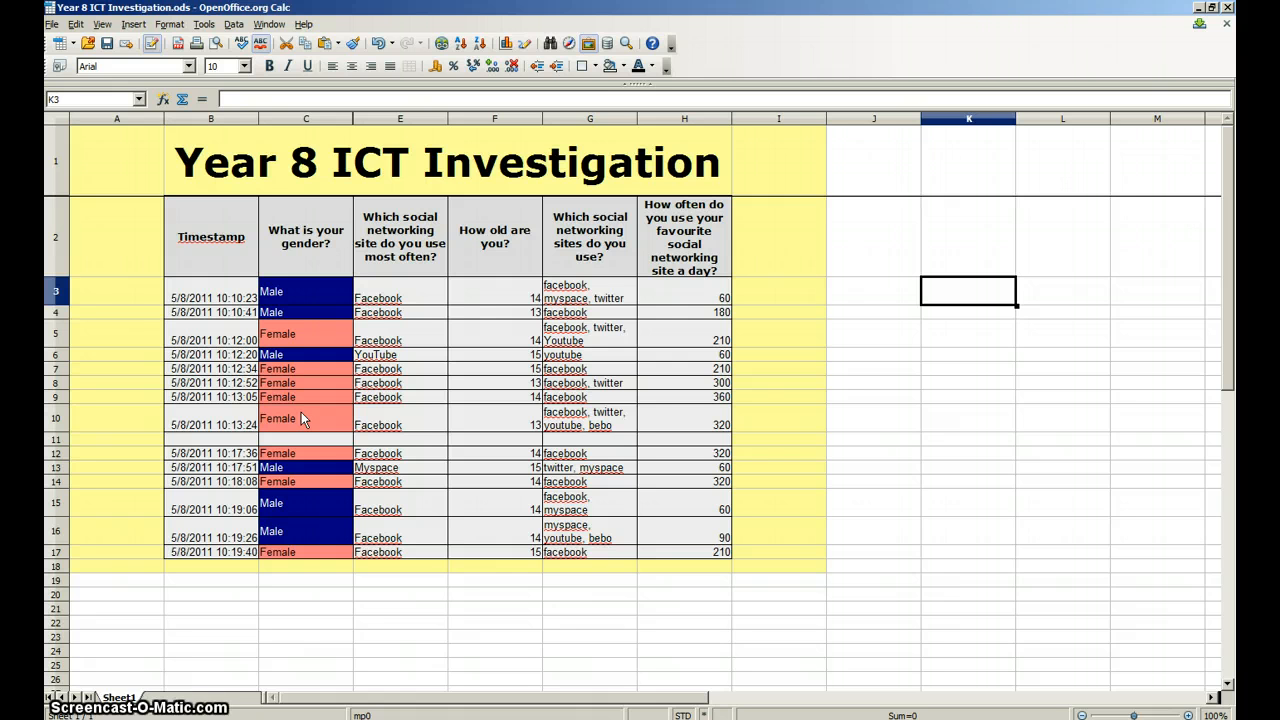
{"action": "left_click_drag", "start_coordinate": [400, 296], "coordinate": [418, 384]}
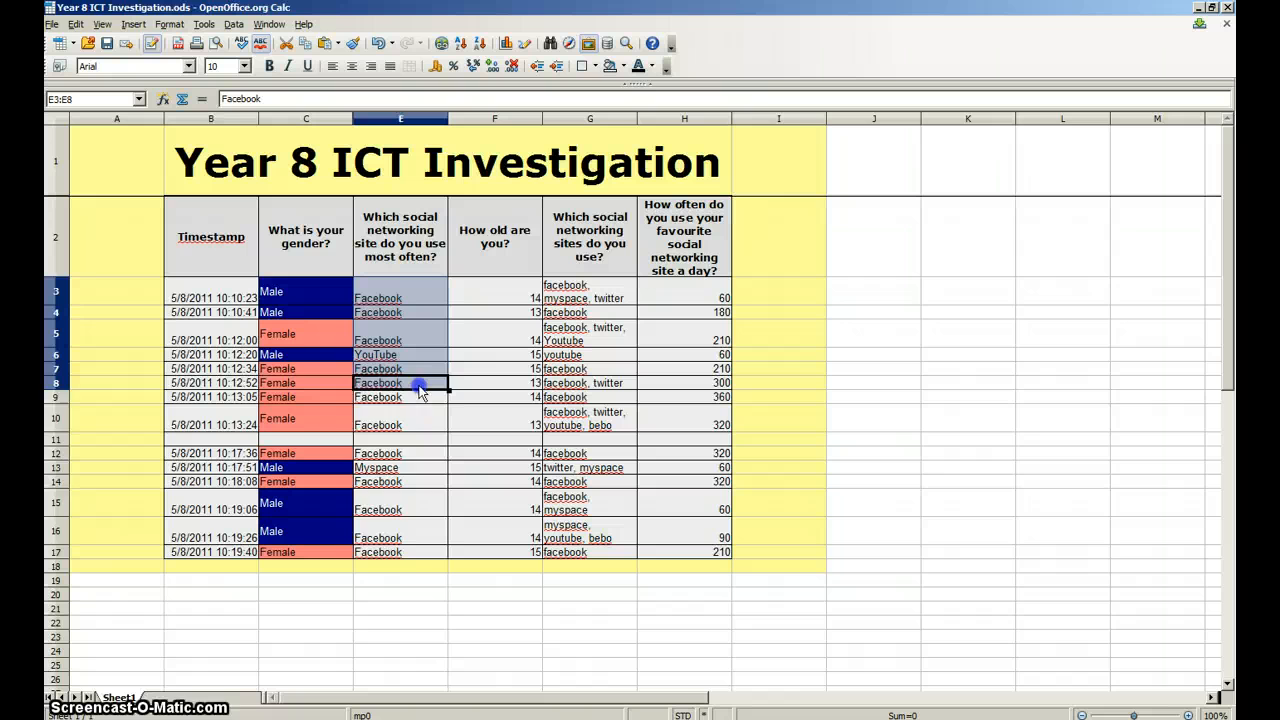
{"action": "left_click_drag", "start_coordinate": [418, 384], "coordinate": [416, 538]}
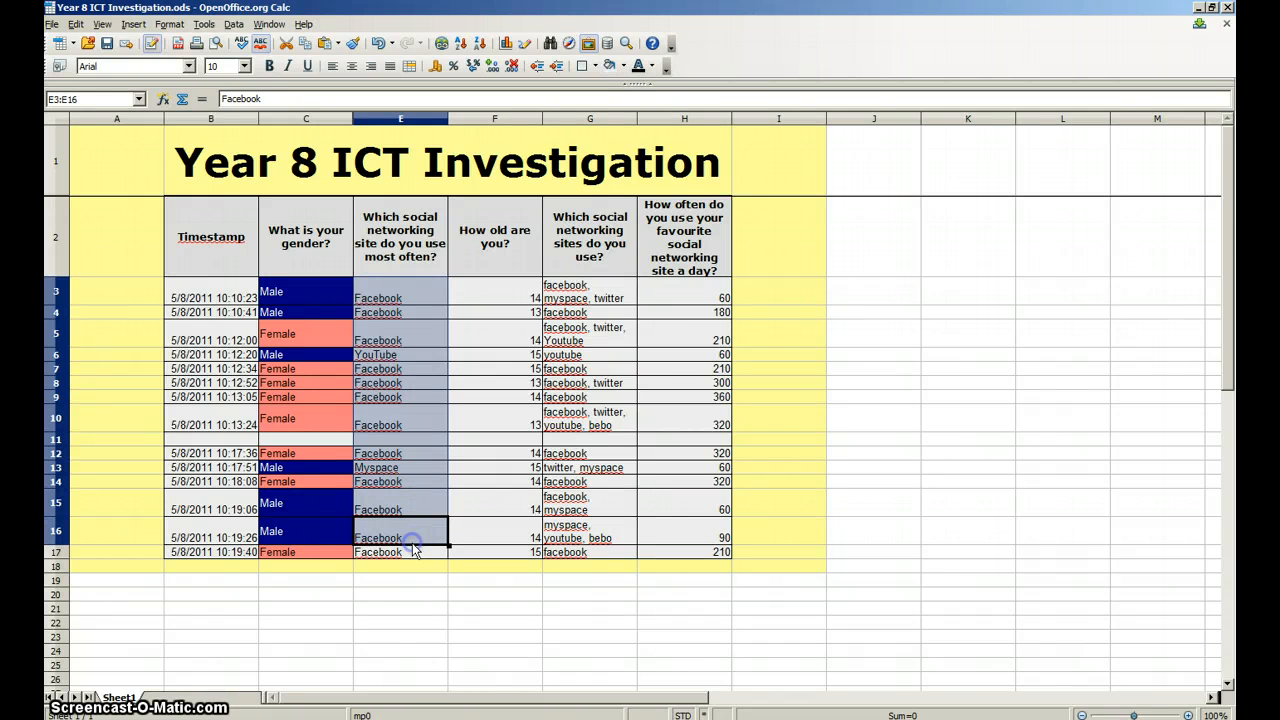